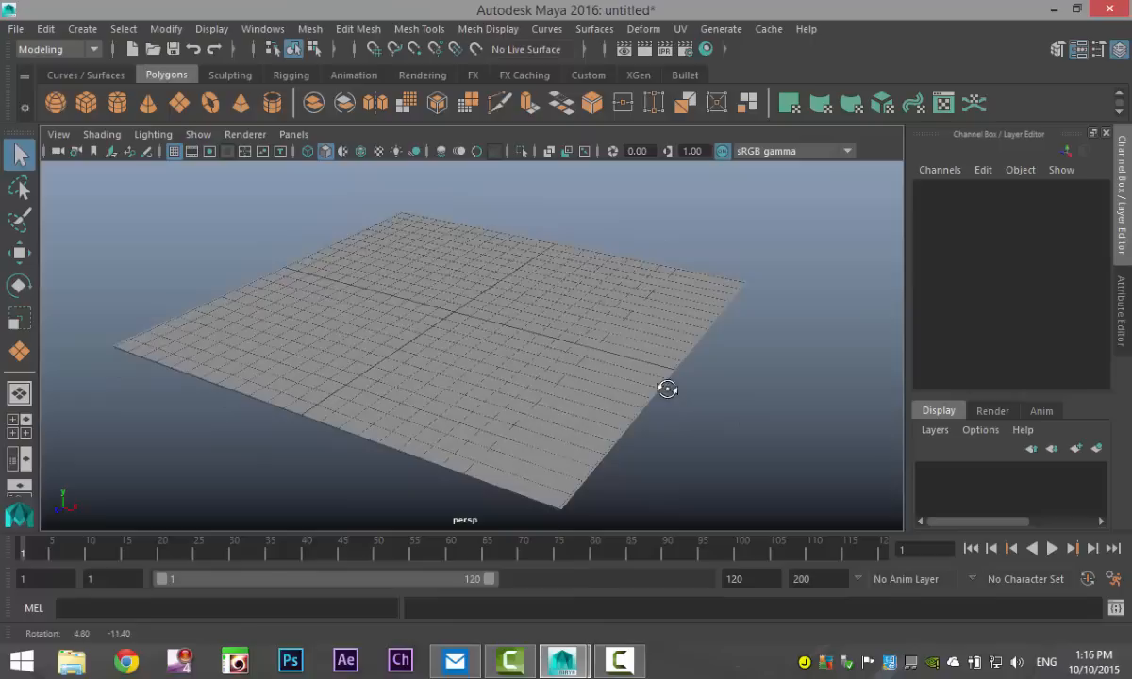
Step: Convert BBall.jpg to geometry on the plane via Texture to Geometry, then close the options
left_click(165, 28)
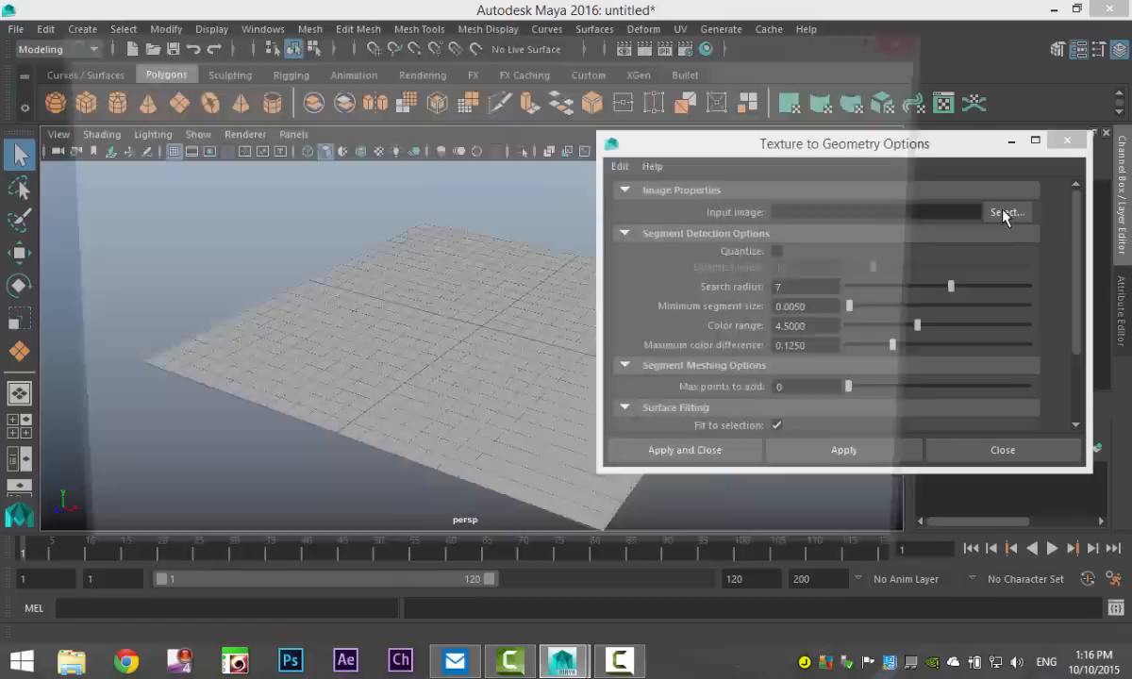
left_click(1005, 211)
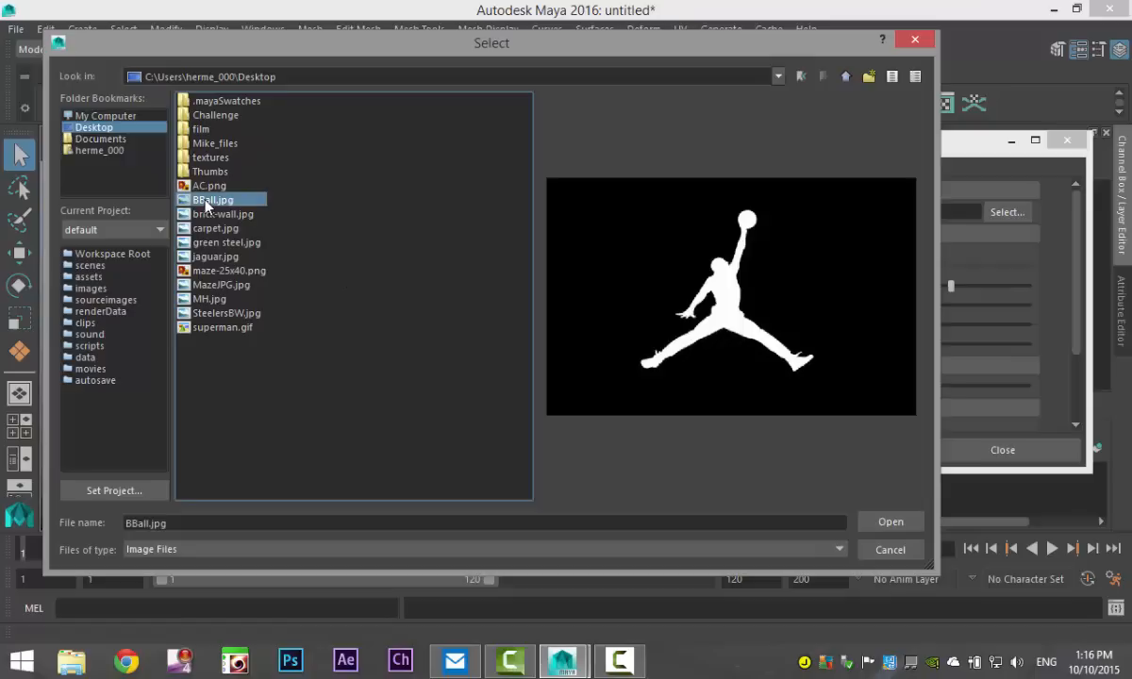
left_click(890, 520)
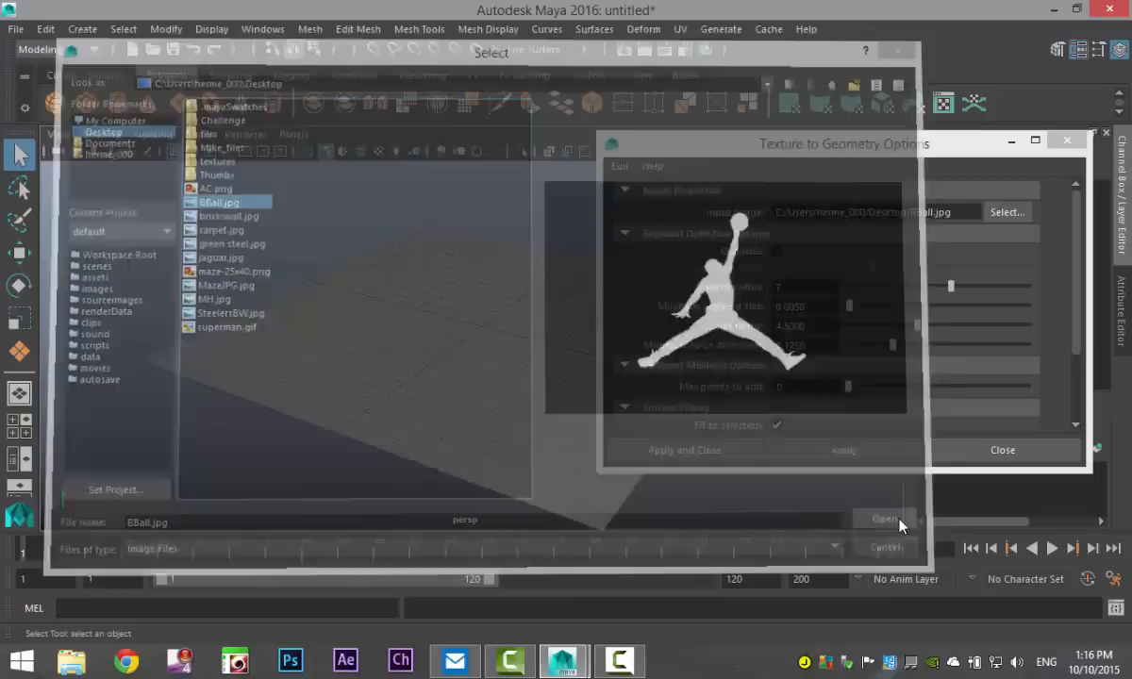
left_click(882, 516)
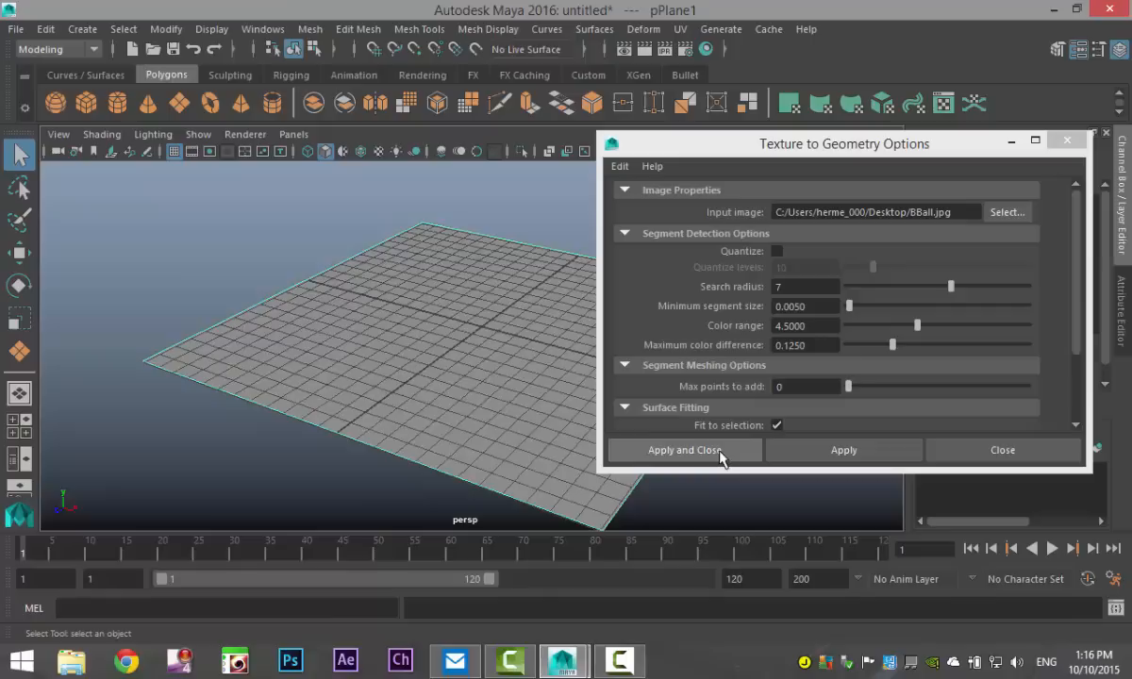
left_click(682, 449)
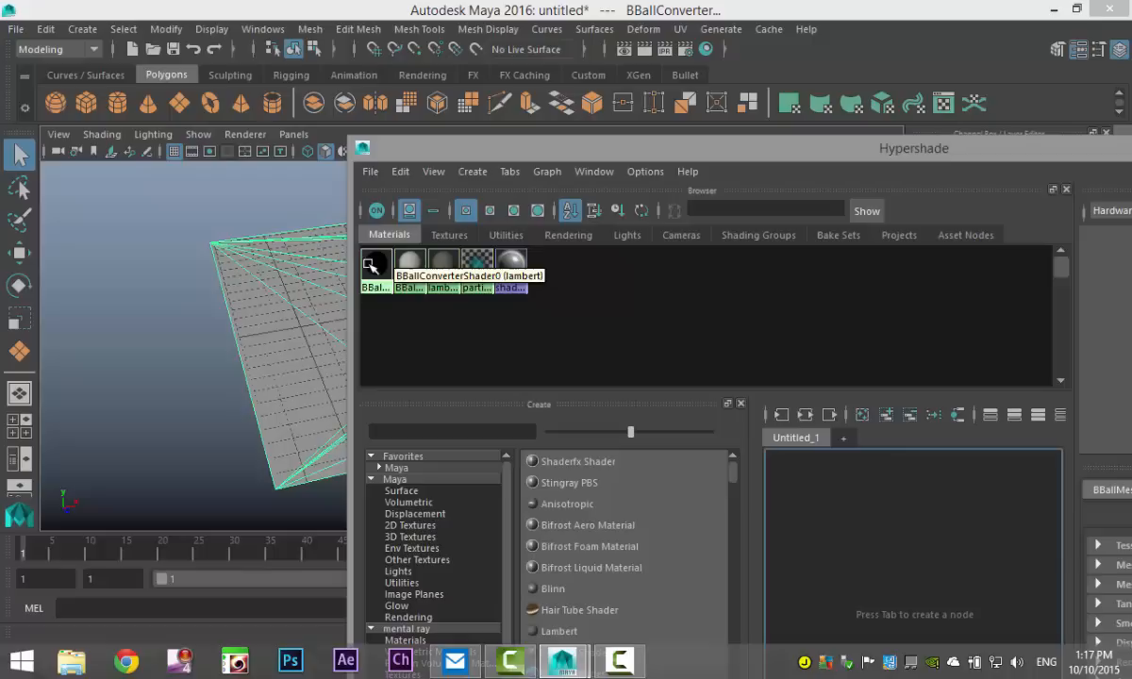
Step: Select the first converter shader in the Hypershade to grab the silhouette's faces
left_click(375, 261)
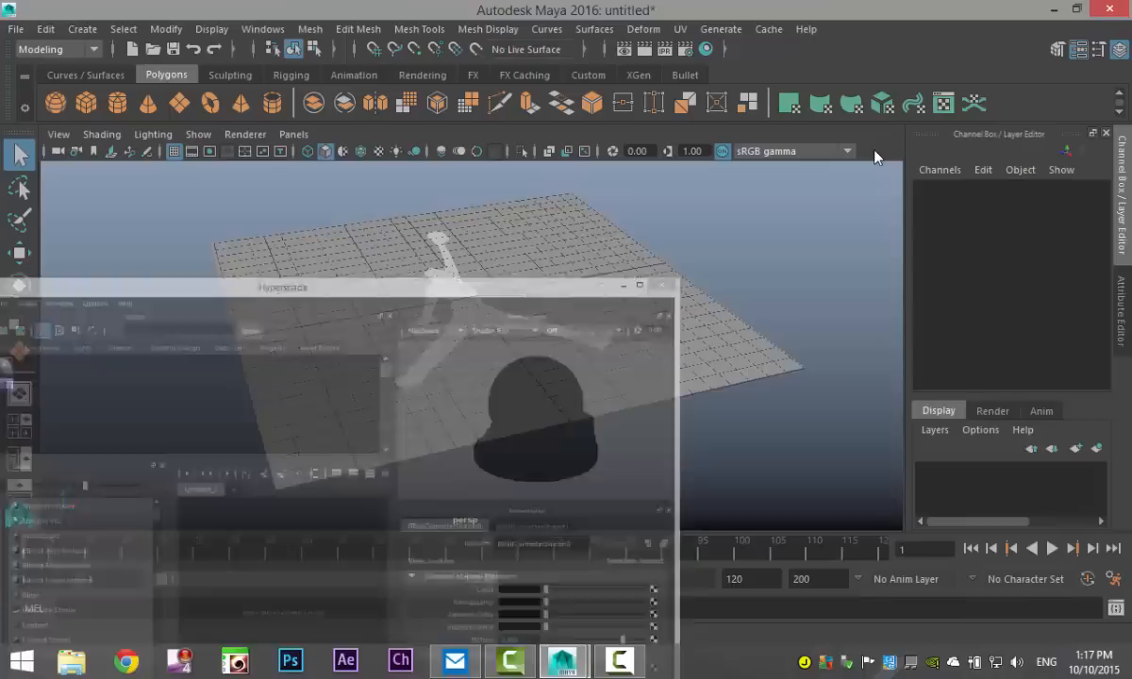
Step: Extrude the selected silhouette faces upward into a solid shape above the plane
left_click(357, 30)
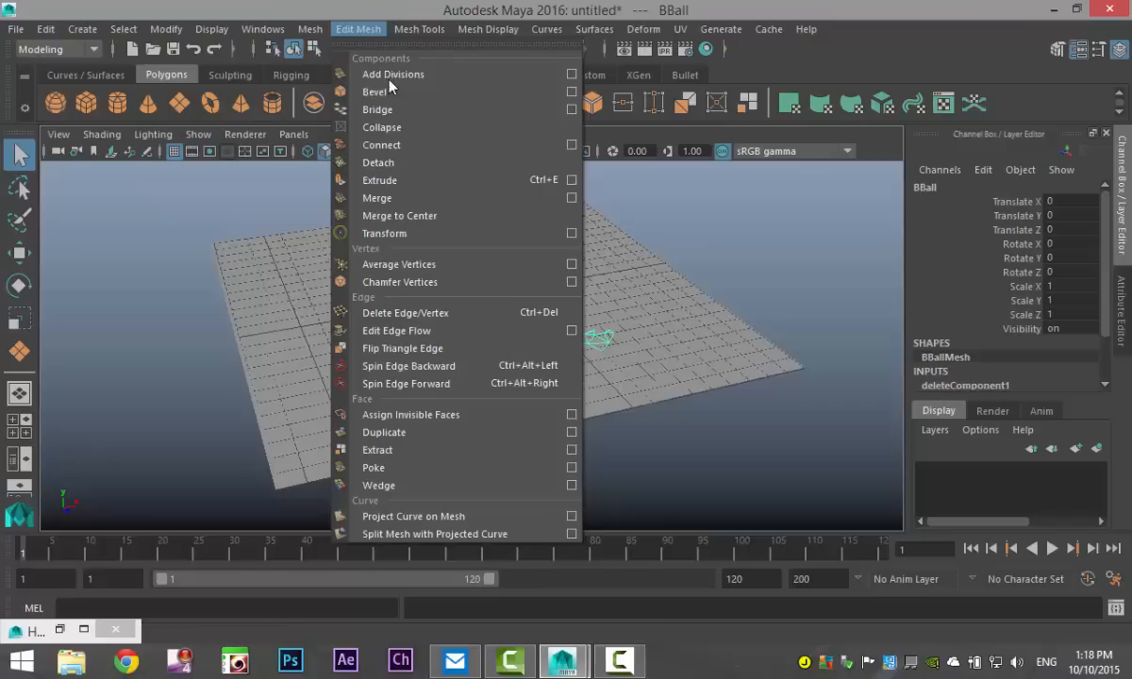
left_click(381, 182)
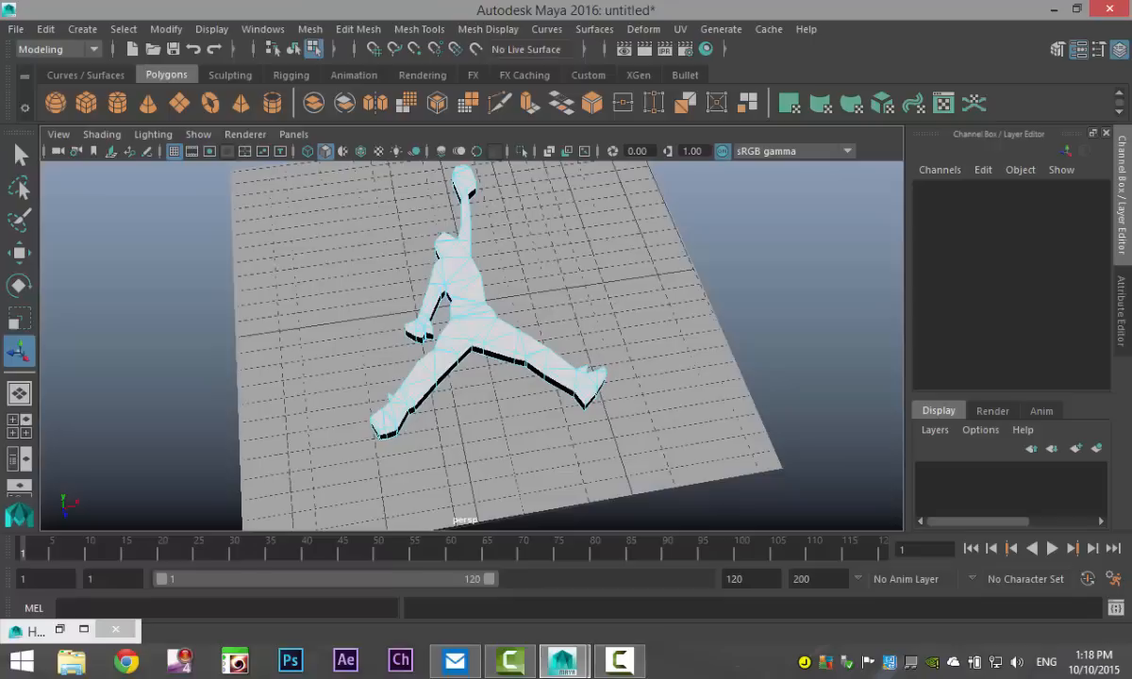
Step: Add a Point Light from Create > Lights over the extruded silhouette
left_click(81, 28)
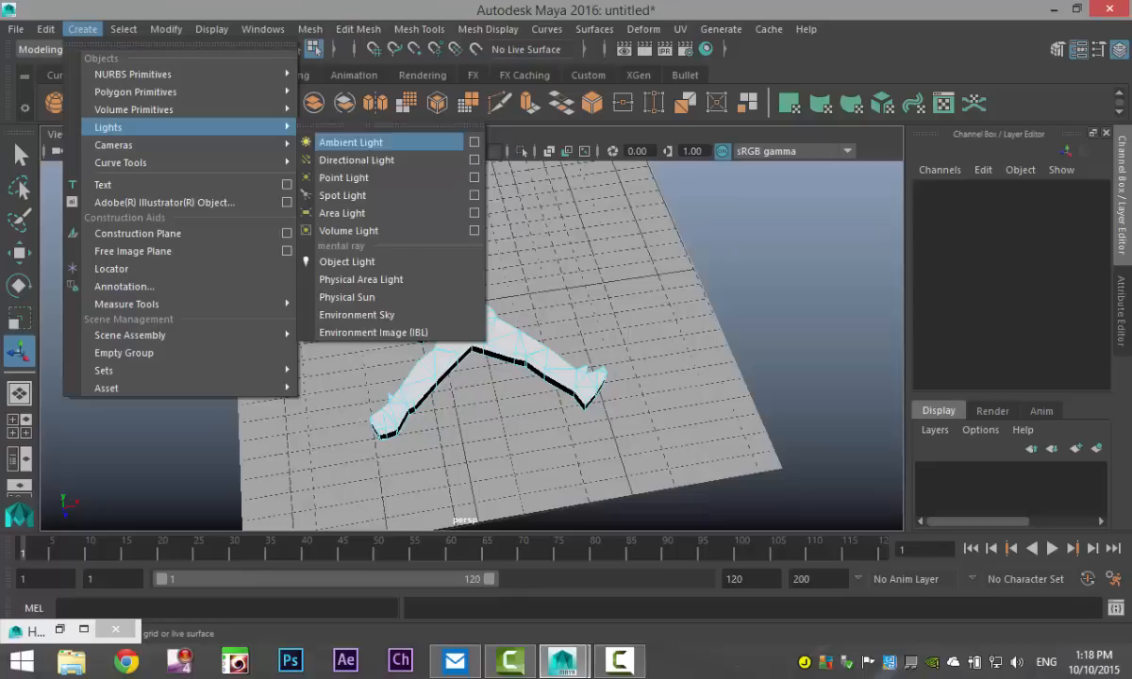
left_click(343, 177)
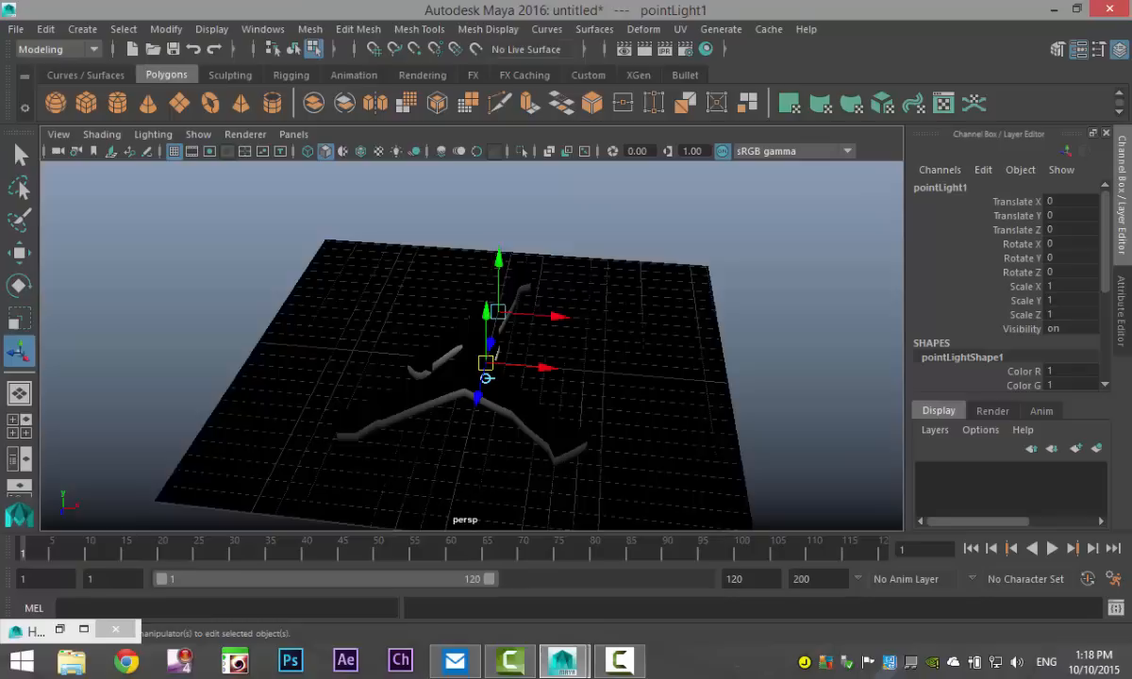